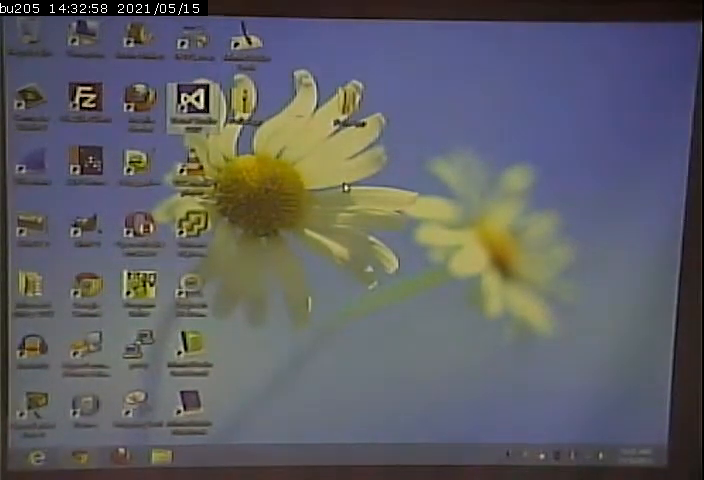
Launch Visual Studio 2012 from its desktop shortcut
double_click(197, 103)
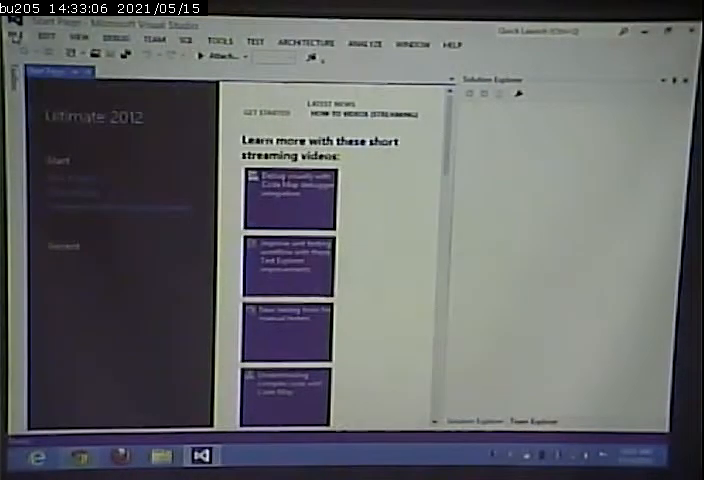
Open the PollsApp folder from the desktop via File > Open Web Site
left_click(16, 43)
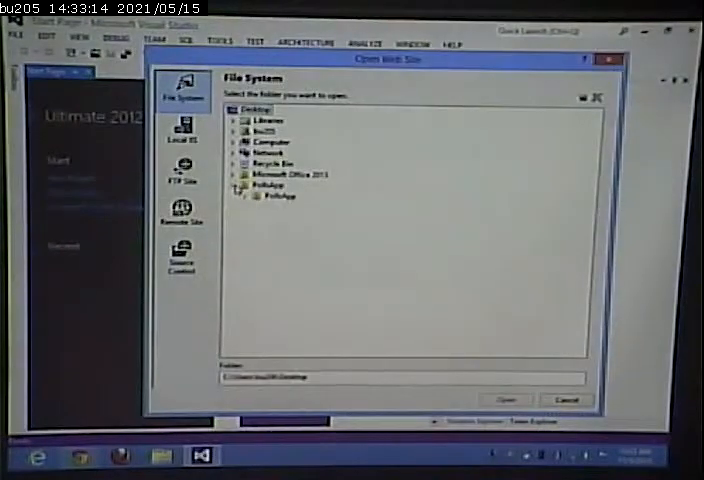
left_click(245, 187)
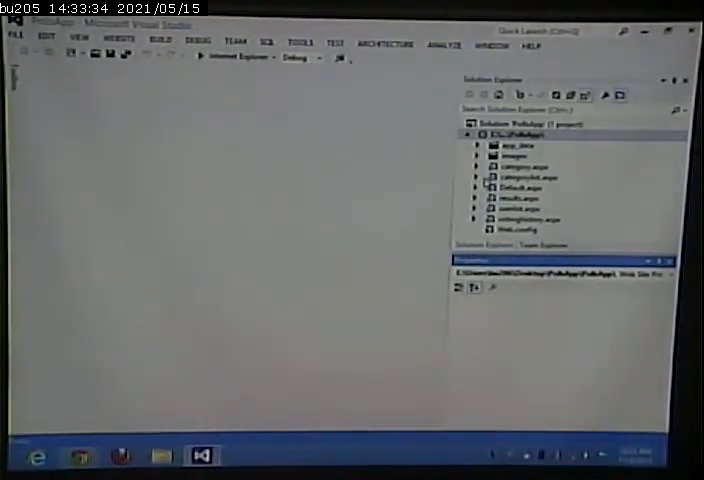
Expand categorylist.aspx in Solution Explorer and open its Source view
left_click(521, 134)
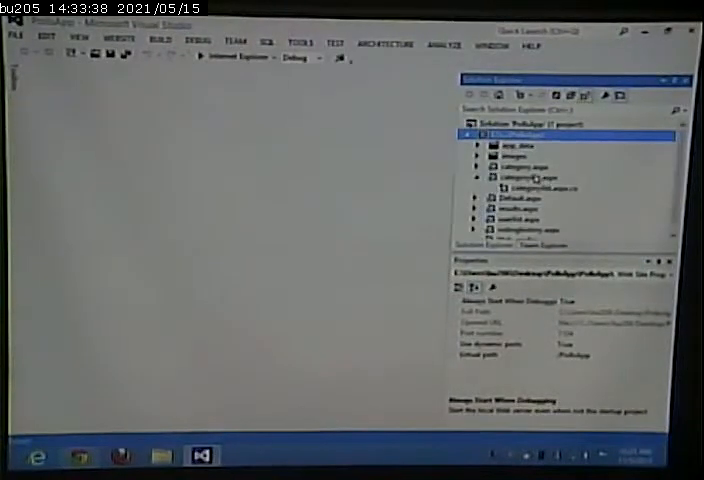
left_click(540, 189)
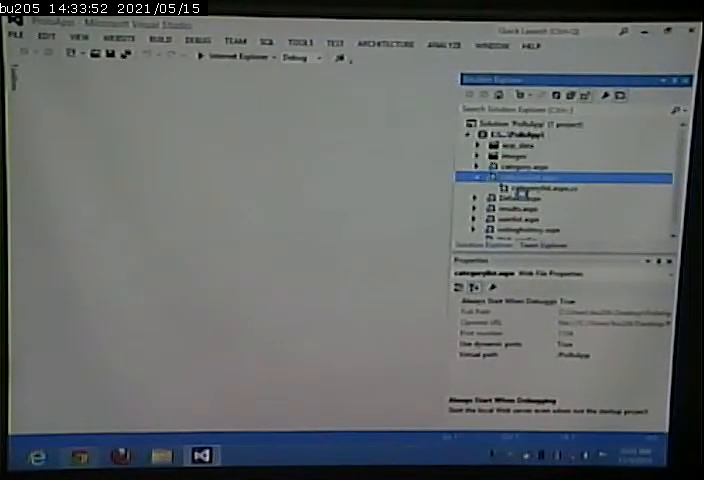
double_click(526, 187)
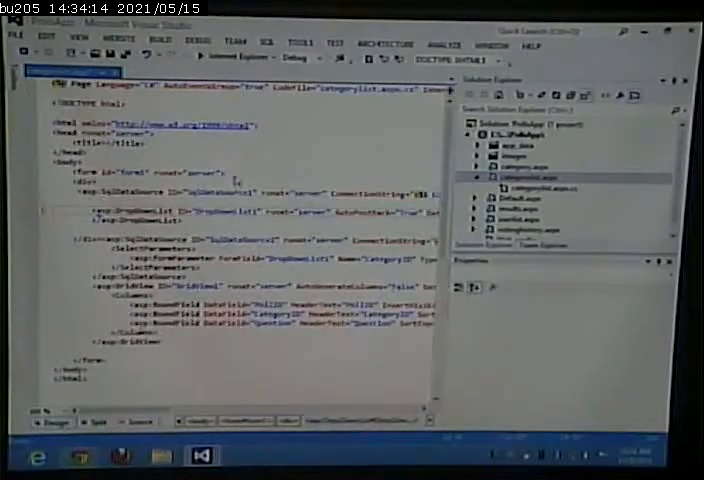
Run the site in Internet Explorer from the toolbar run button
left_click(53, 421)
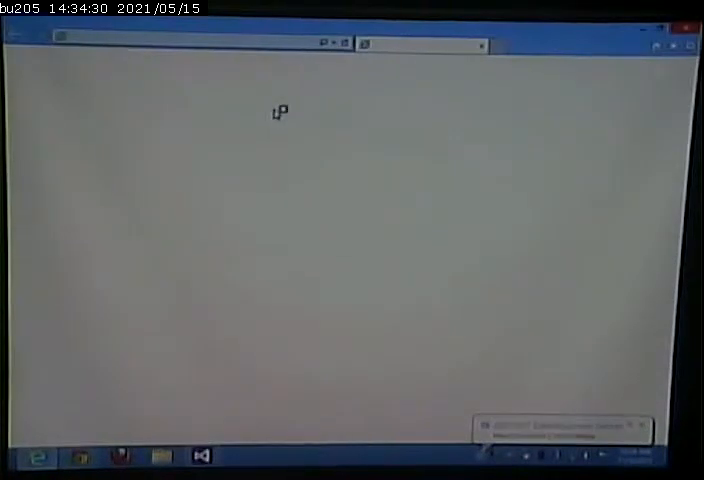
mouse_move(317, 141)
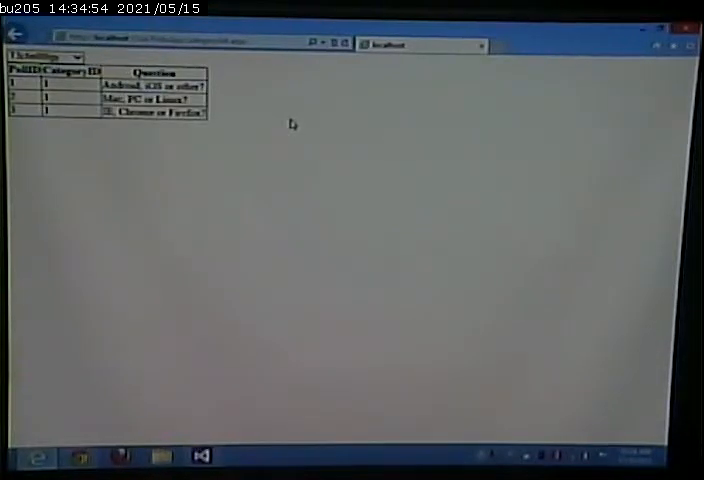
mouse_move(312, 176)
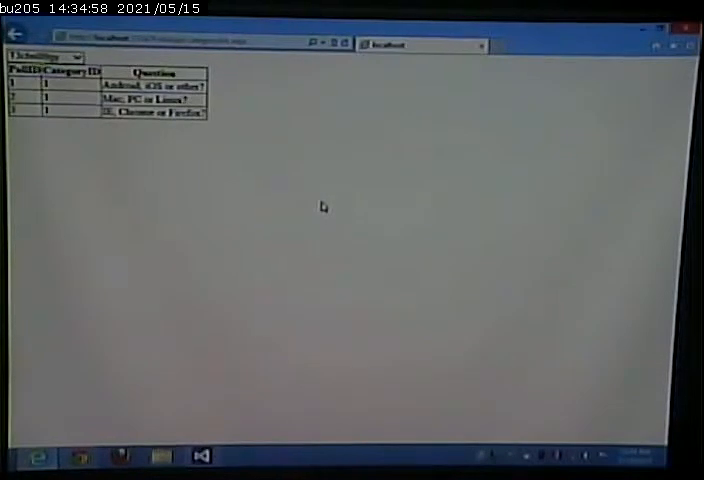
mouse_move(417, 268)
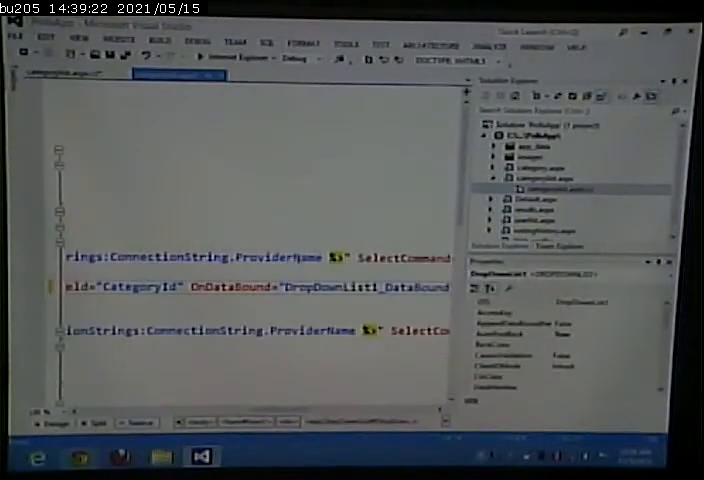
Scroll the DropDownList tag and select the DropDownList1_DataBound handler name
scroll("right", 3)
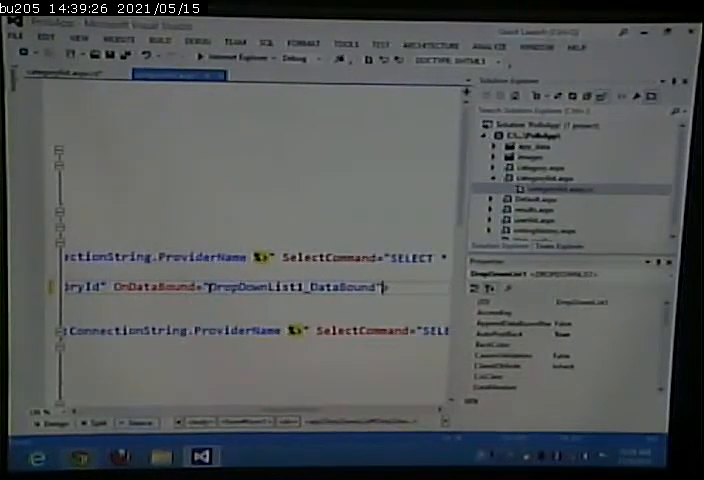
double_click(290, 288)
type("ListItem li")
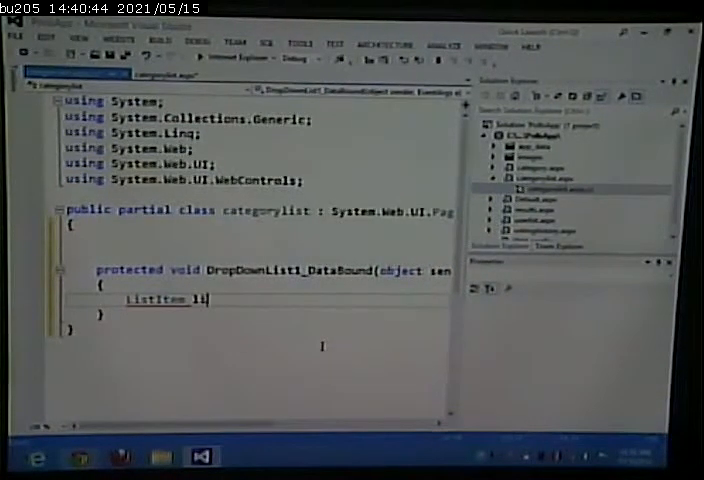
Type ListItem li = new ListItem(); with IntelliSense completing the class name
type("en")
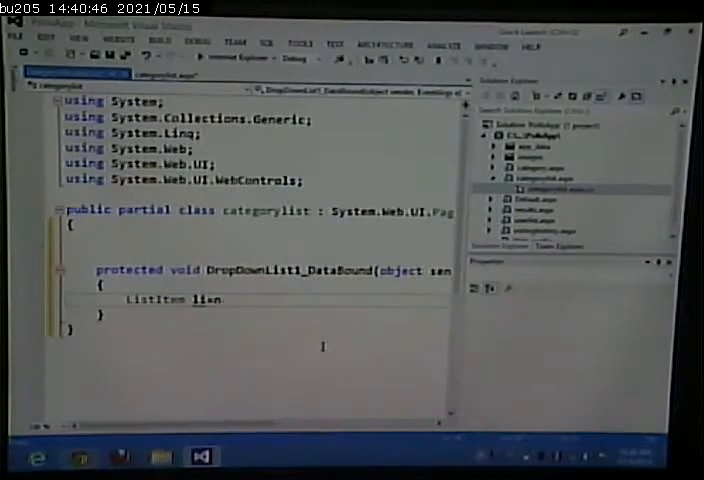
type("=new")
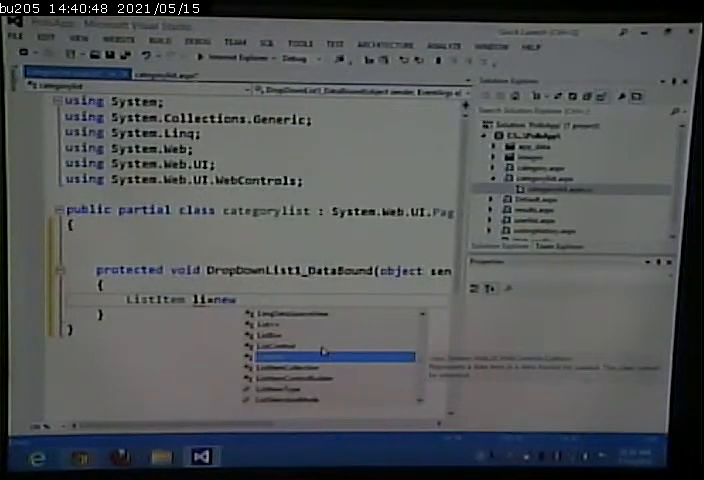
type("Listi")
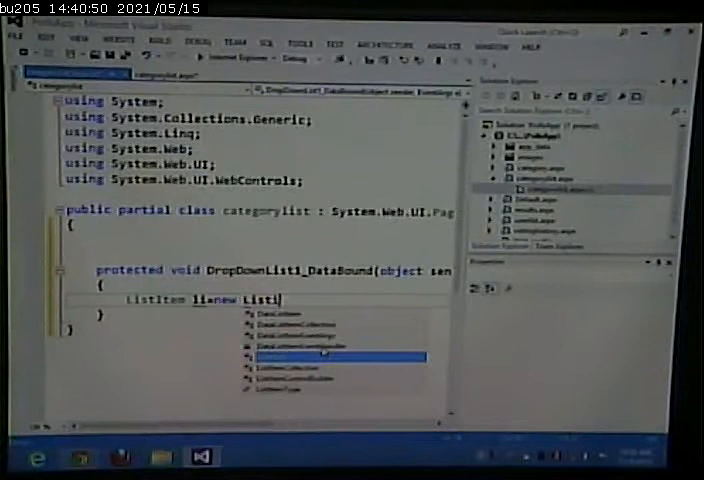
type("Item();")
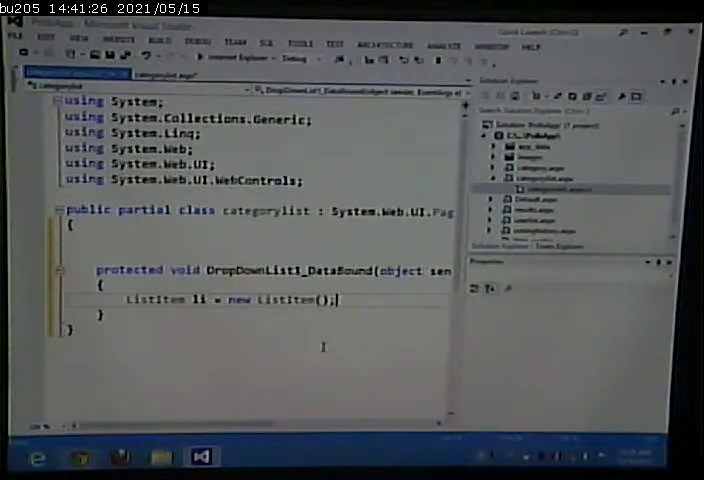
Delete the initialisation so the line reads ListItem li;
double_click(145, 299)
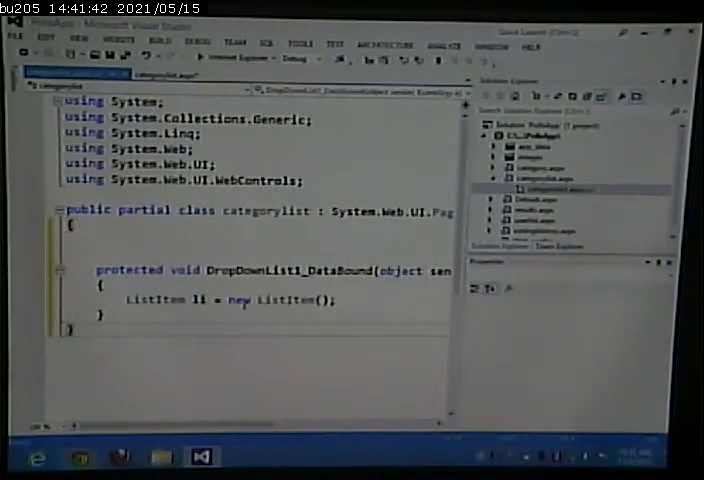
double_click(270, 300)
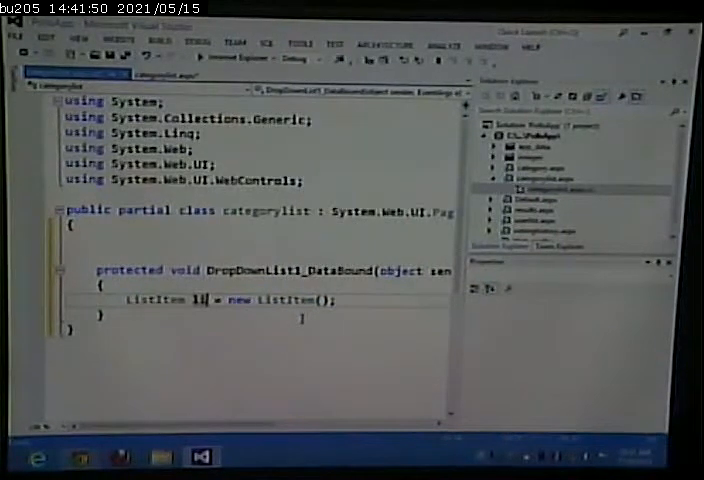
type(";")
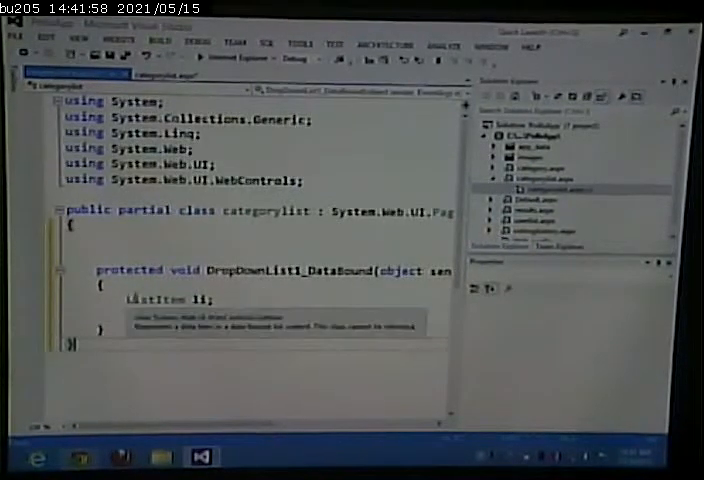
Type li = new ListItem(); on the next line
type("li = new ListItem();")
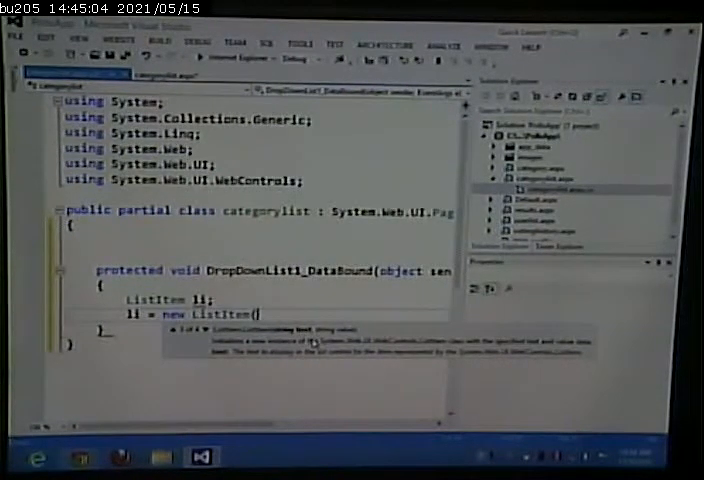
Fill the constructor arguments with "Choose Category" and an empty value
type("\"")
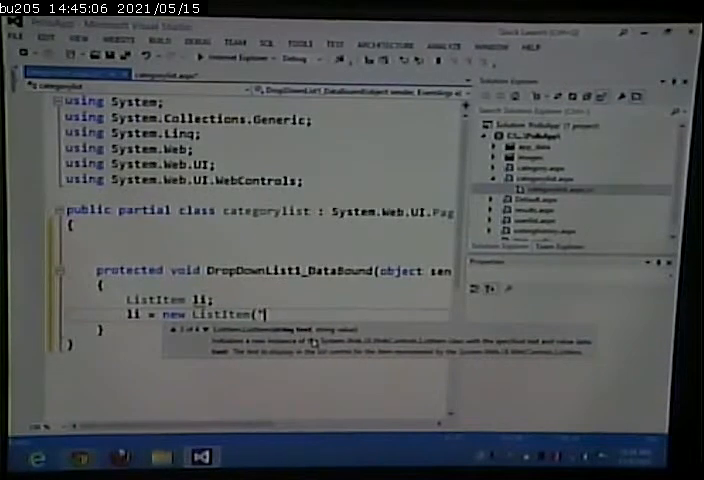
type("Choose Cate")
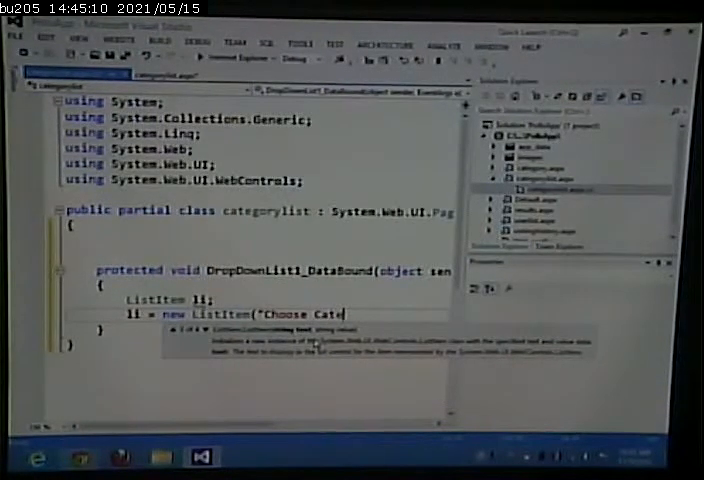
type("gory\", \"\");")
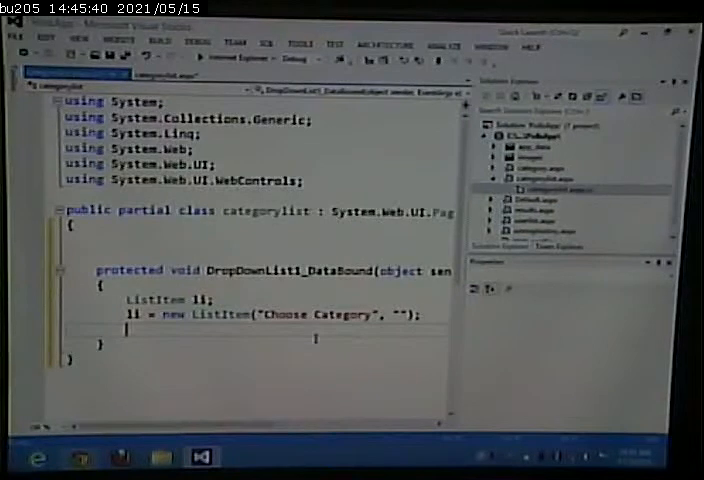
Type DropDownList1.Items.Insert( using IntelliSense and begin entering its arguments
type("drop")
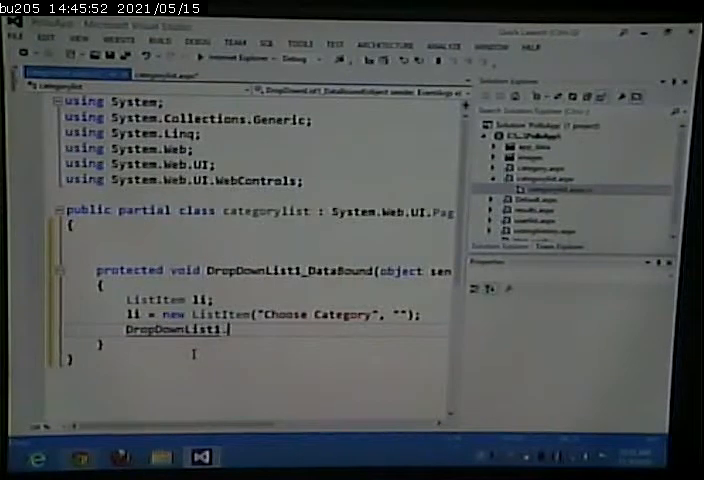
type("ite")
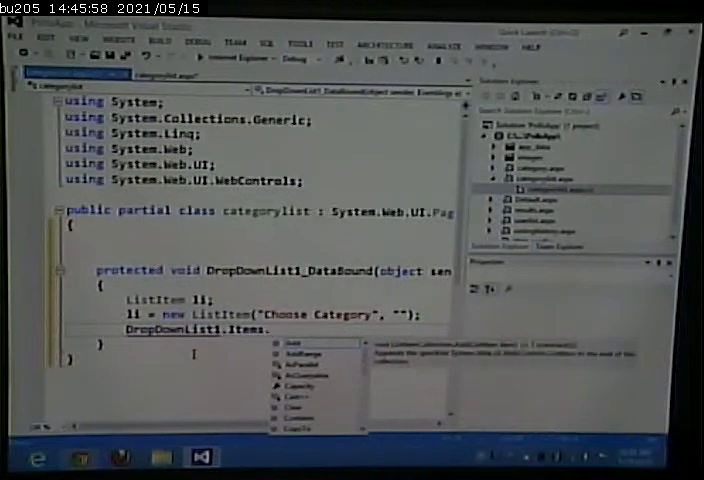
type("Ins")
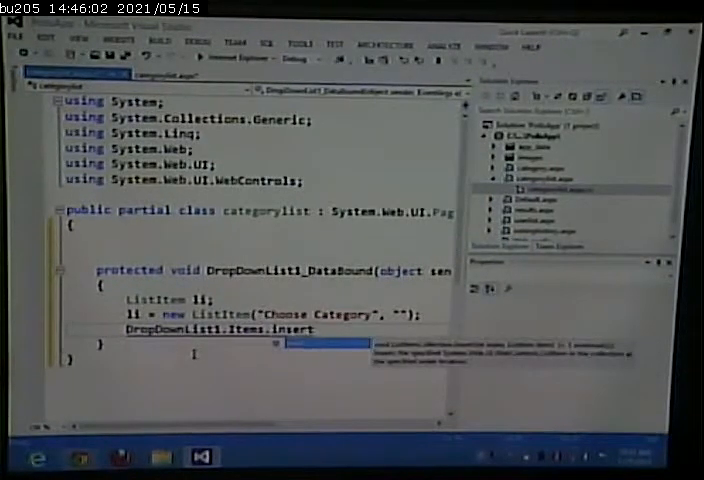
type("(")
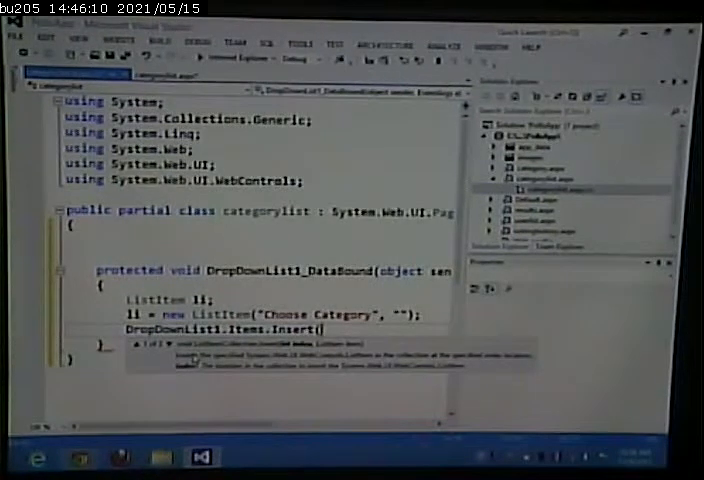
type("0,1")
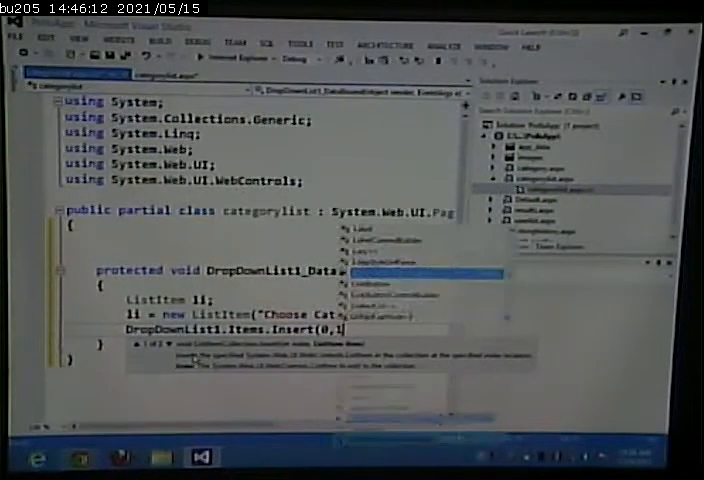
type("i")
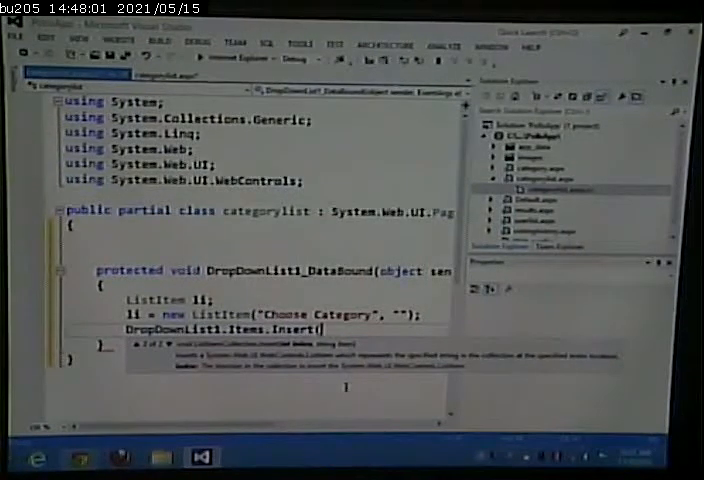
Complete DropDownList1.Items.Insert(0, li); in the DropDownList1_DataBound method
type("(0,")
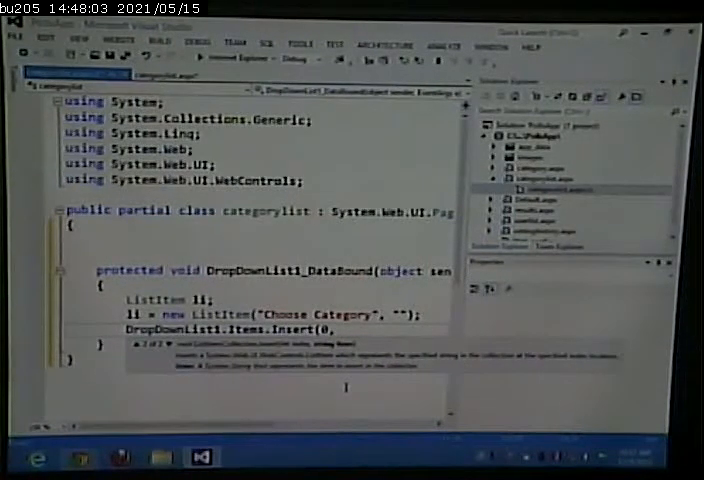
type("li);")
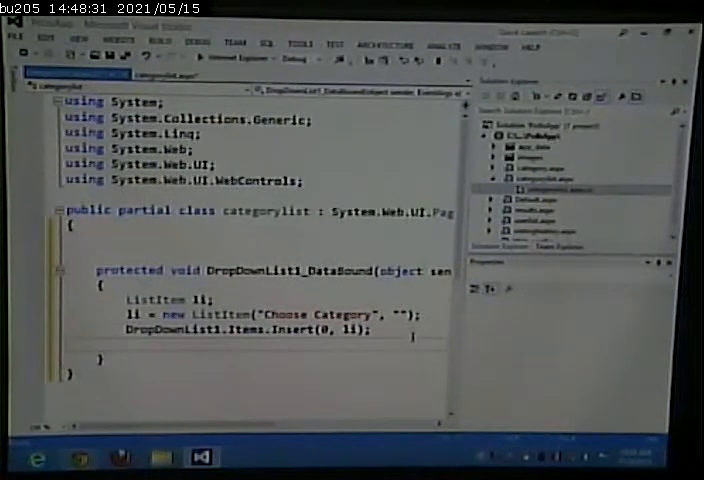
type("Drop")
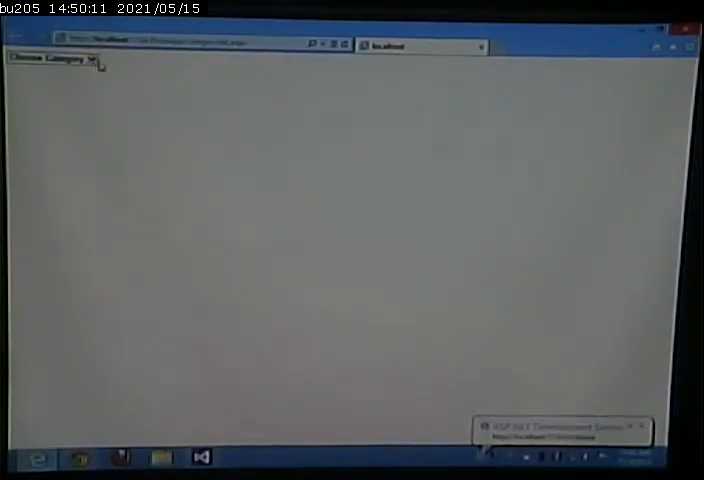
Open the Choose Category dropdown on the running page to check its entries
left_click(50, 61)
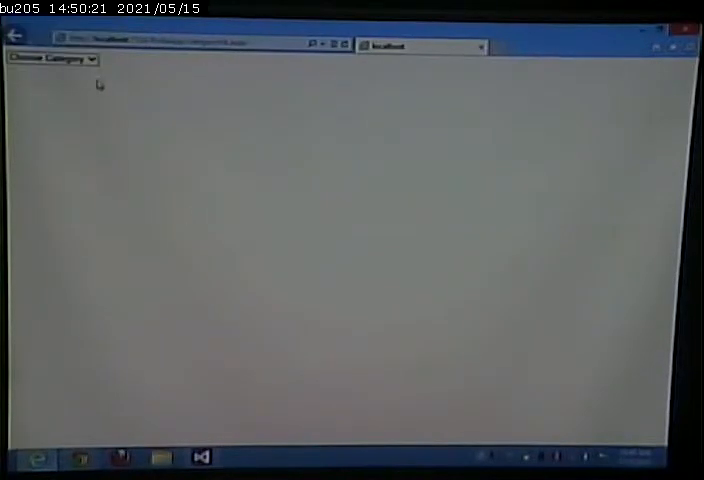
left_click(52, 59)
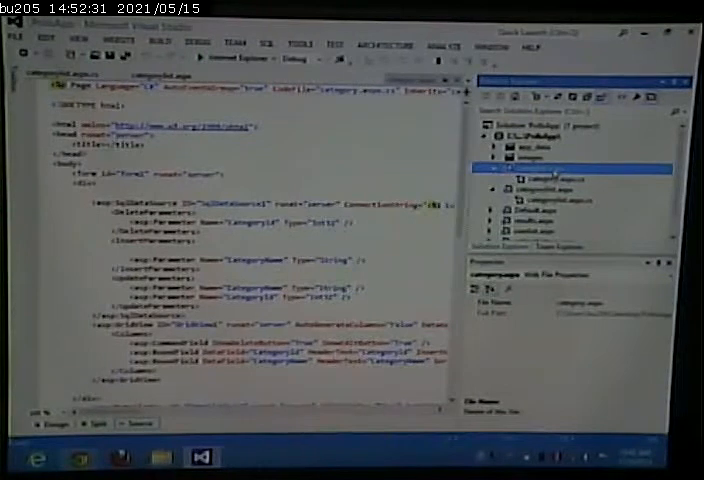
Bring up category.aspx's Solution Explorer actions to choose View in Browser
right_click(531, 189)
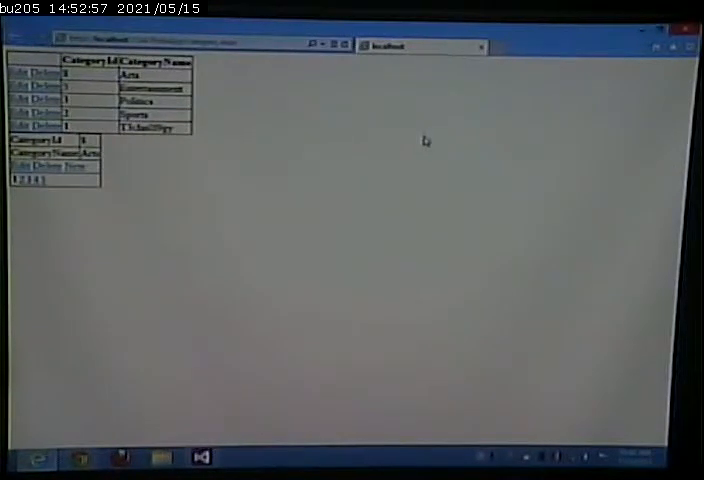
mouse_move(487, 138)
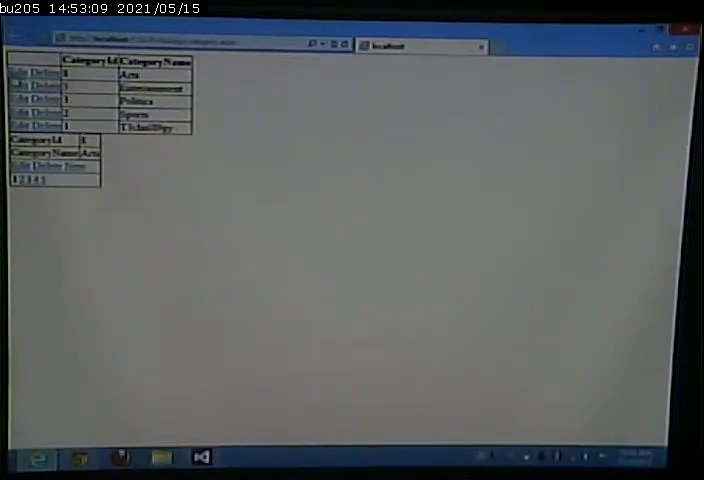
Put the Arts row of the category grid into edit mode
left_click(24, 75)
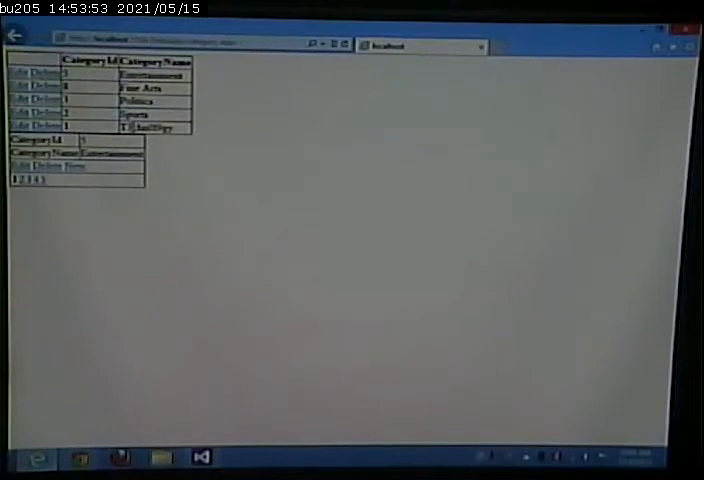
mouse_move(157, 210)
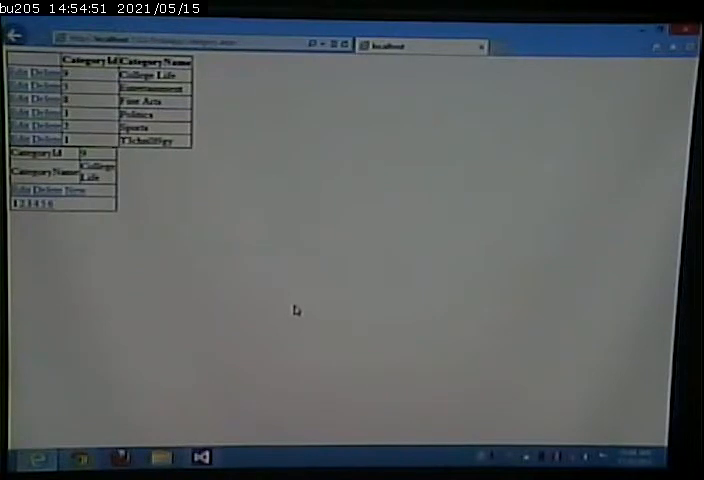
mouse_move(201, 137)
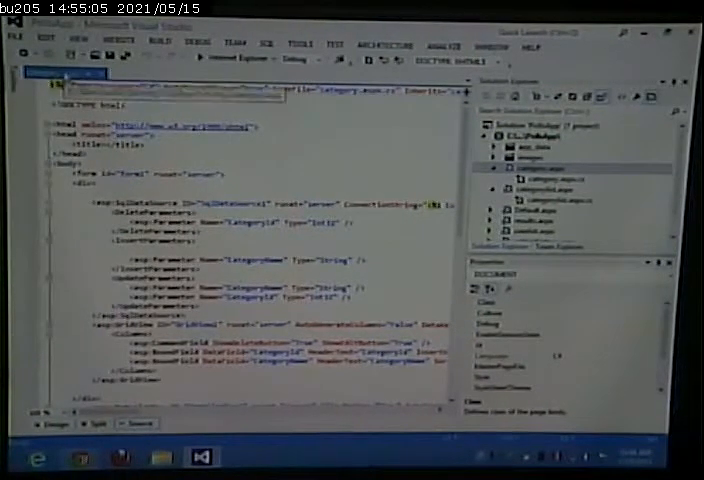
Switch category.aspx from Source view to Design view
left_click(54, 423)
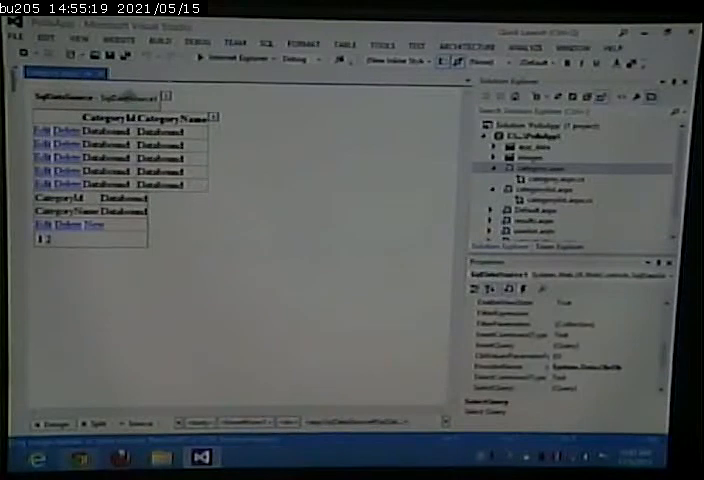
Walk SqlDataSource1's Configure Data Source wizard to its UPDATE, INSERT and DELETE statements
left_click(172, 99)
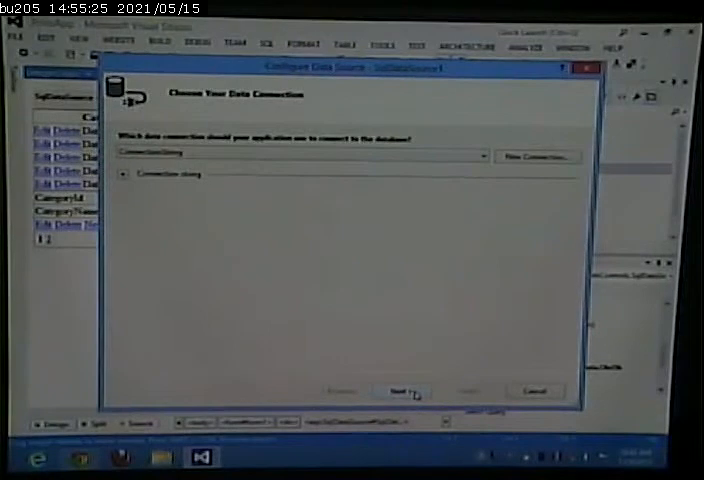
left_click(400, 391)
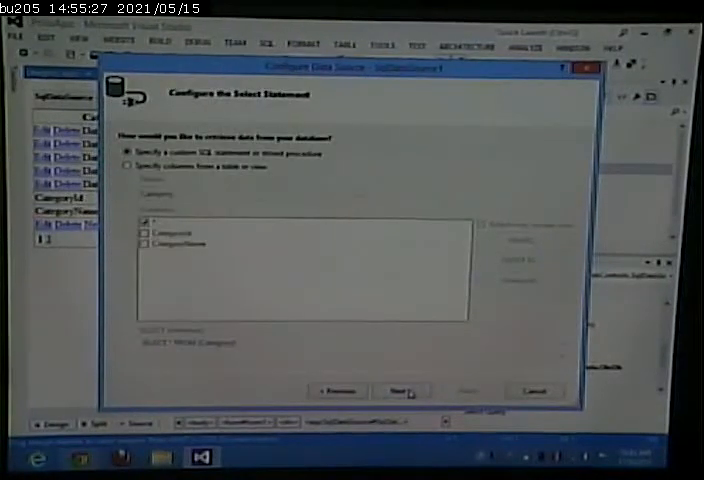
left_click(399, 391)
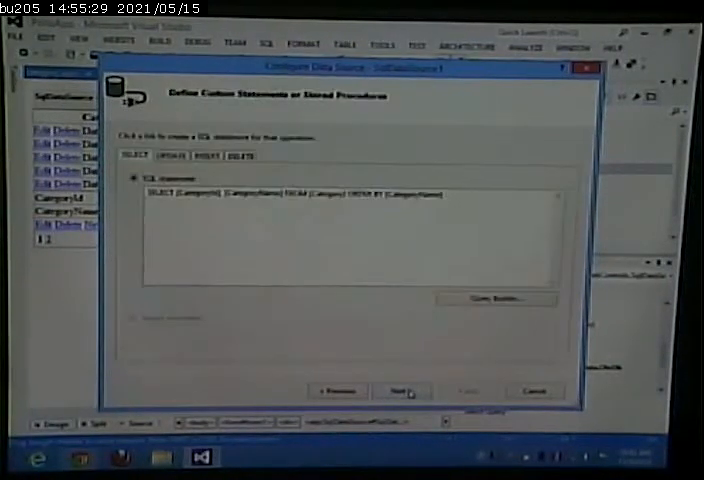
left_click(170, 155)
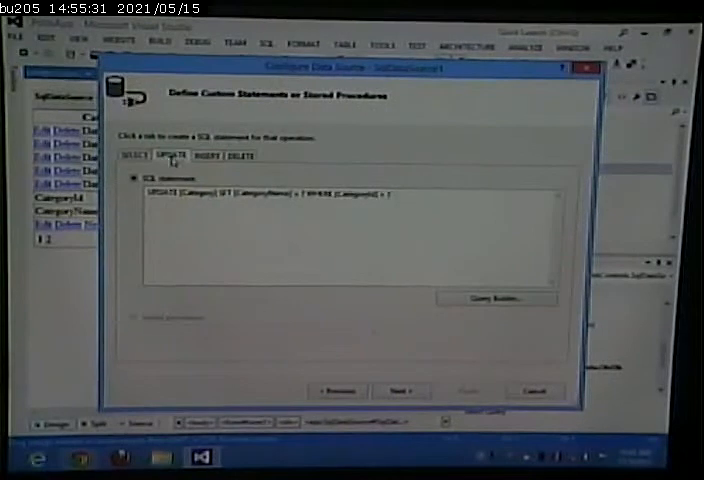
left_click(202, 156)
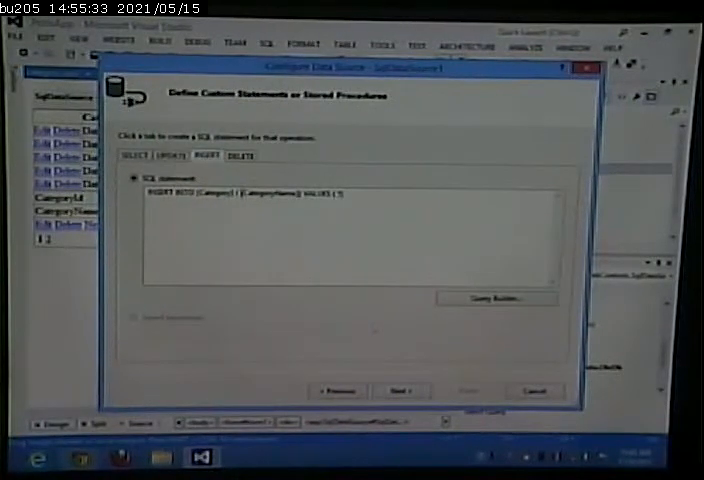
left_click(241, 155)
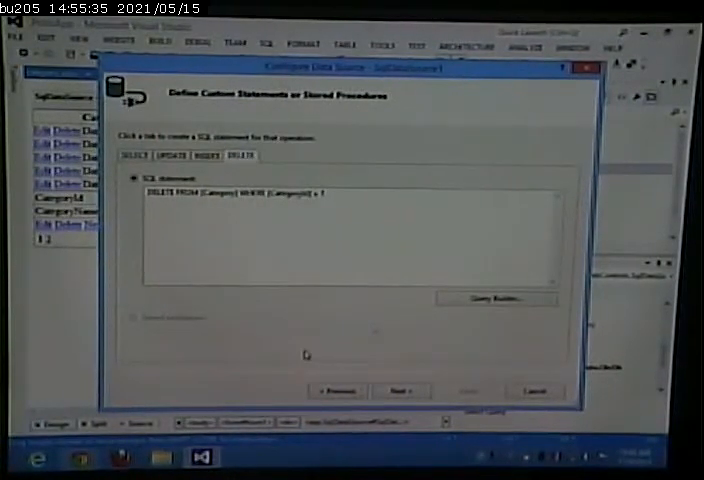
left_click(170, 156)
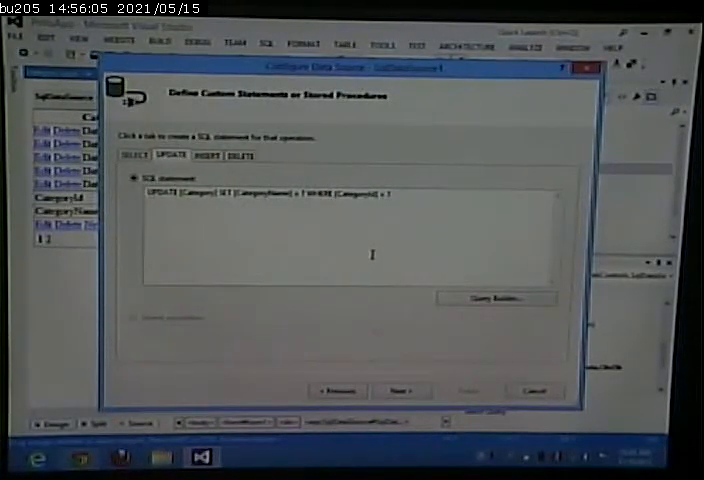
left_click(400, 391)
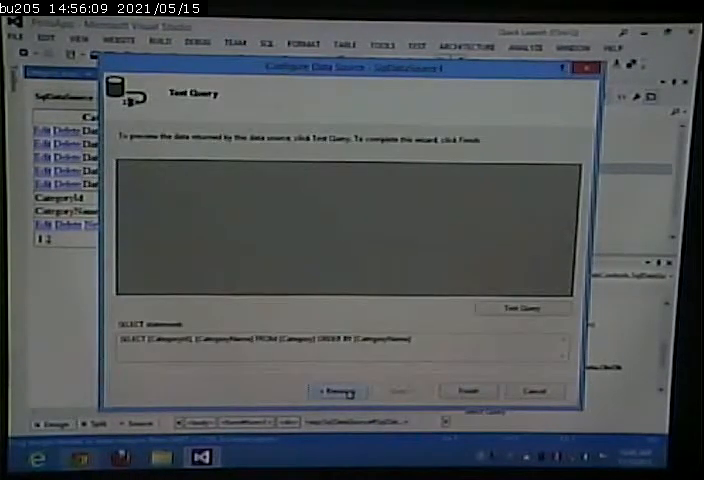
left_click(337, 391)
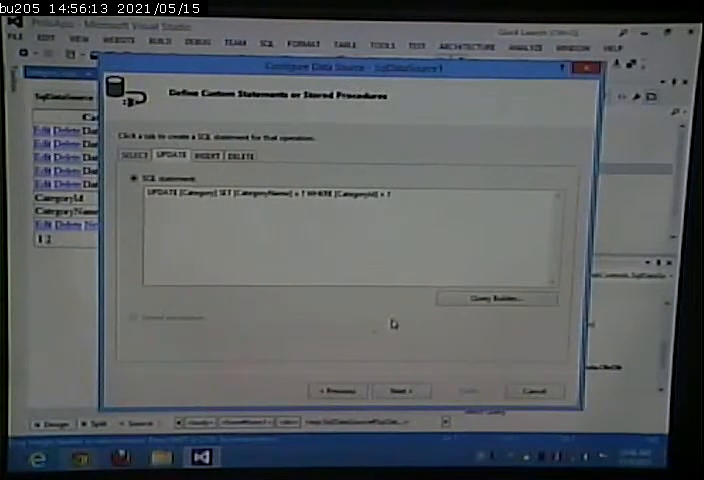
mouse_move(418, 303)
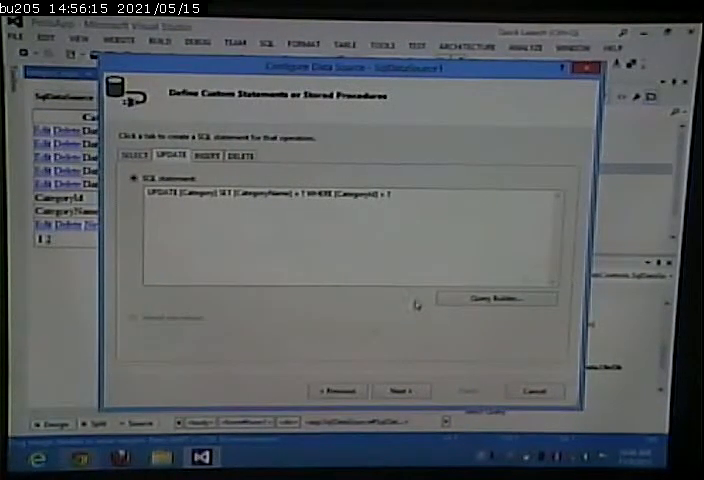